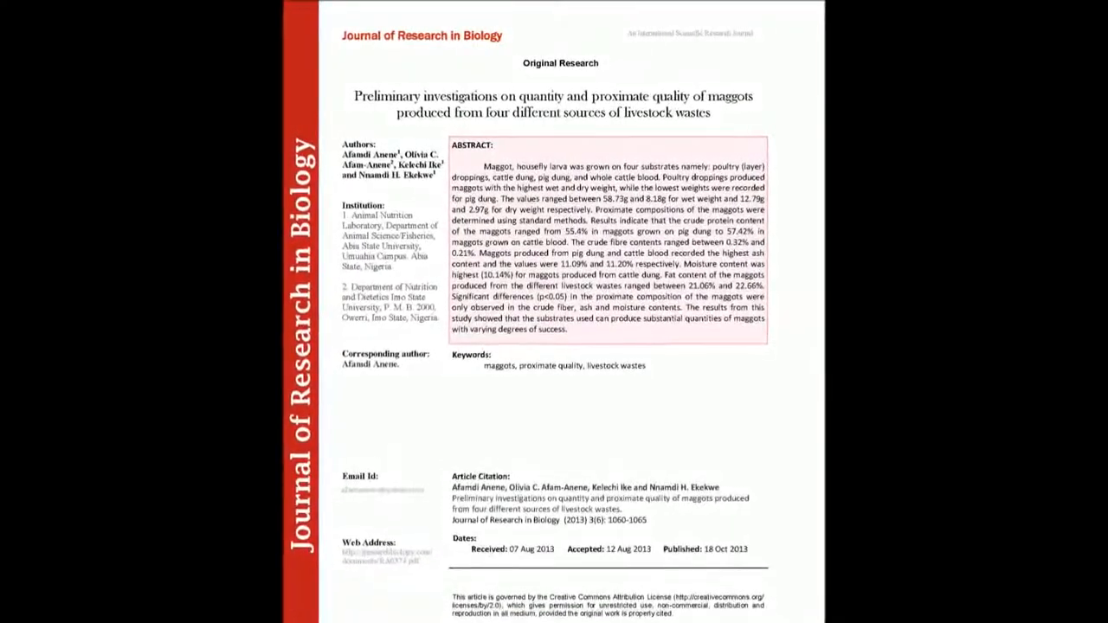
{"action": "scroll", "scroll_direction": "down", "scroll_amount": 3}
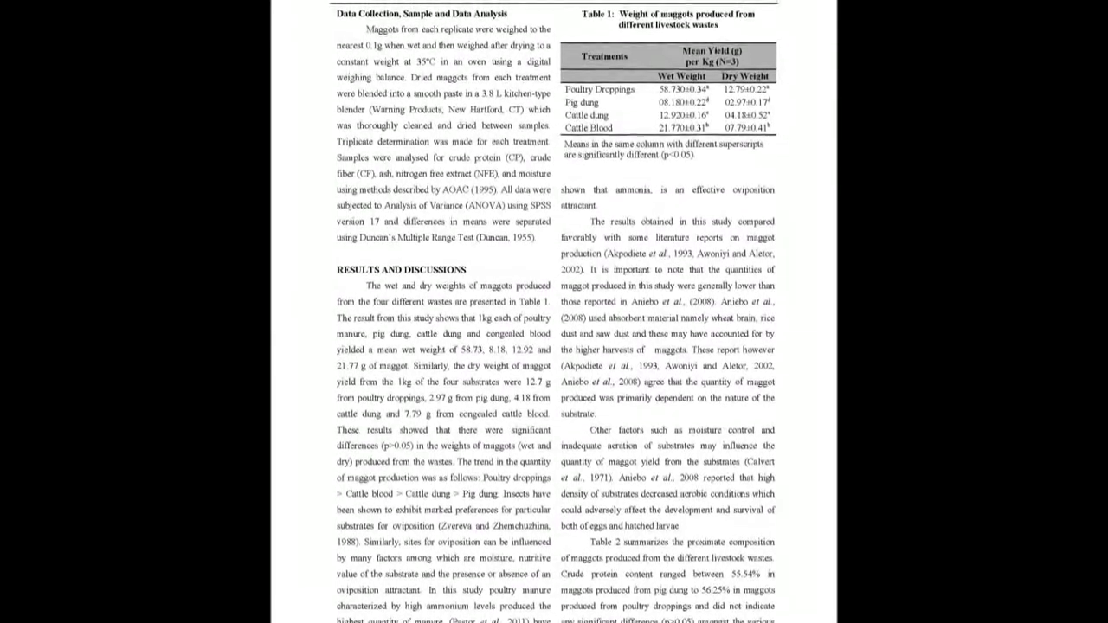
{"action": "scroll", "scroll_direction": "down", "scroll_amount": 3}
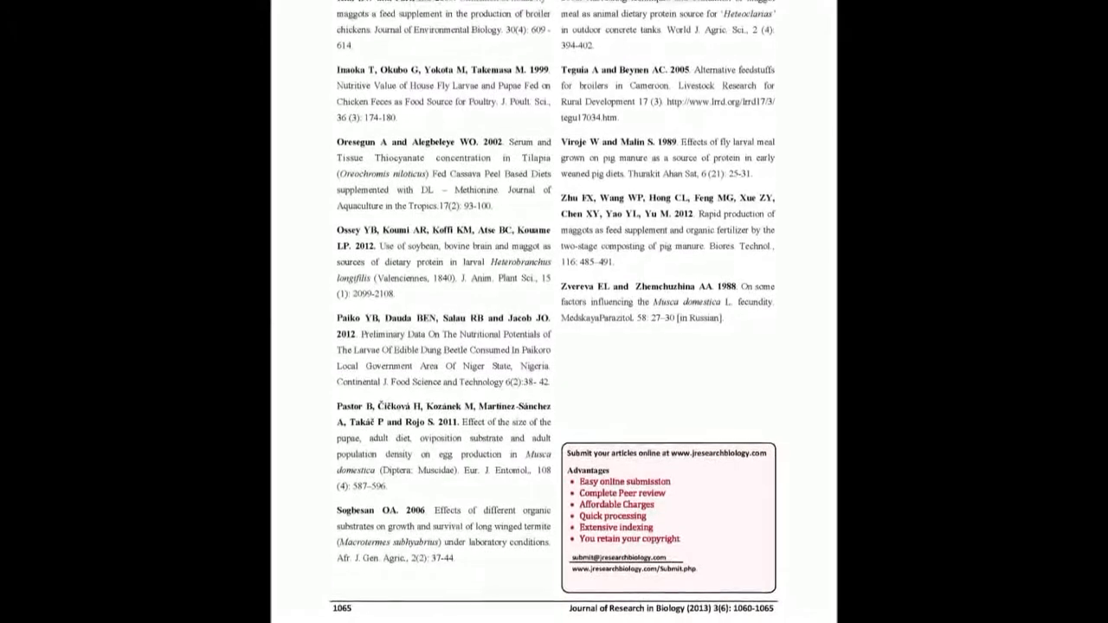
{"action": "scroll", "scroll_direction": "down", "scroll_amount": 3}
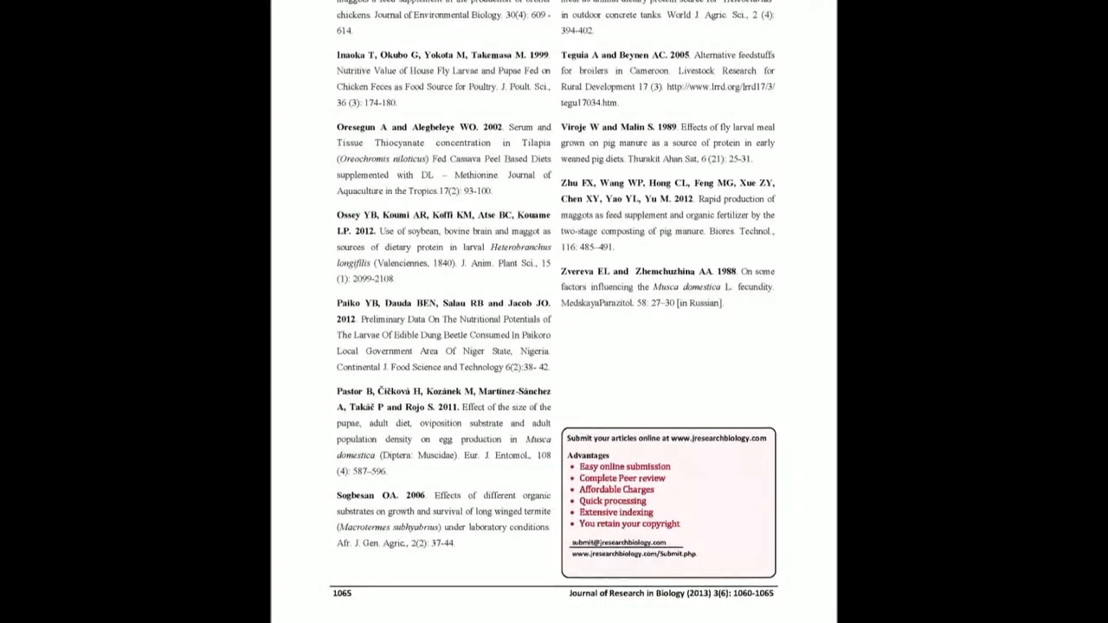